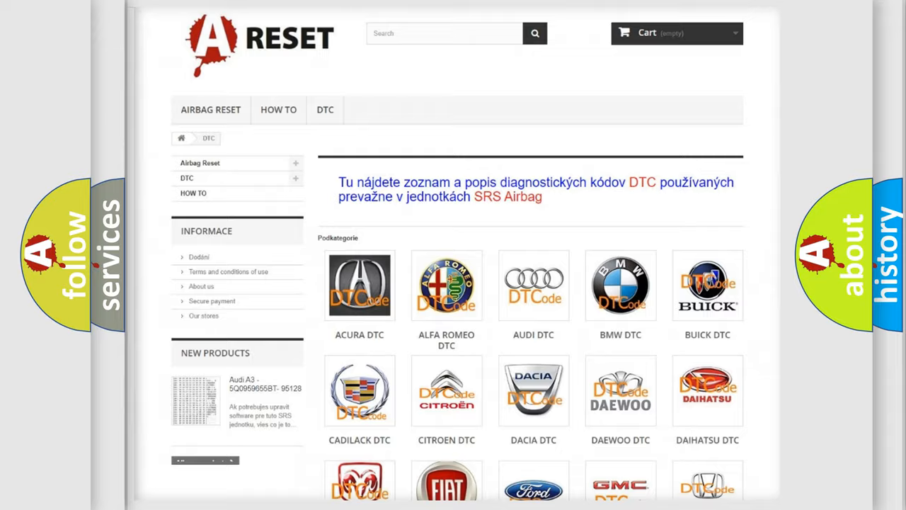
Step: Browse the brand grid to JEEP DTC and look through the list of Jeep codes
{"action": "scroll", "scroll_direction": "down", "scroll_amount": 3}
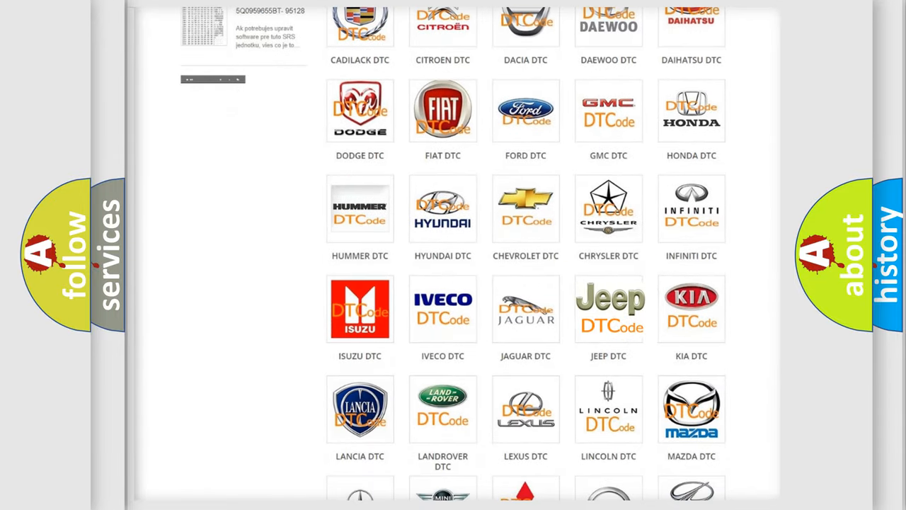
{"action": "left_click", "coordinate": [608, 308]}
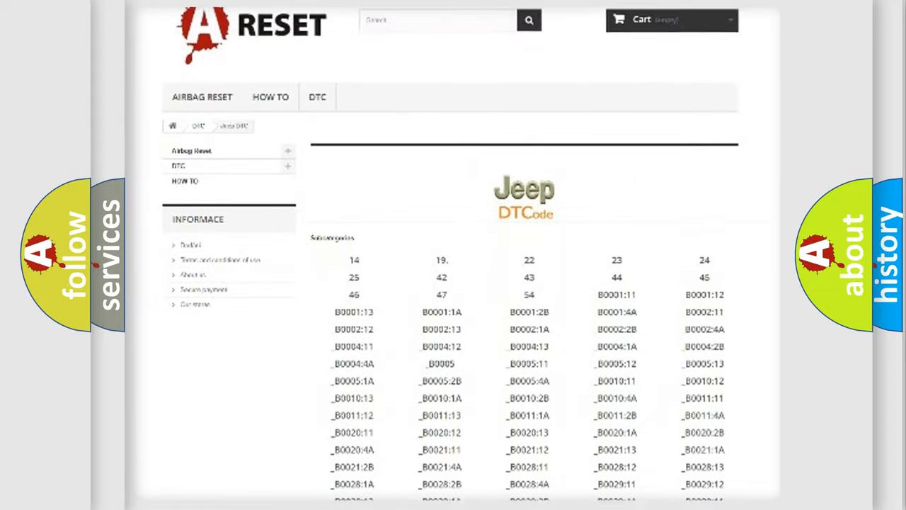
{"action": "scroll", "scroll_direction": "down", "scroll_amount": 3}
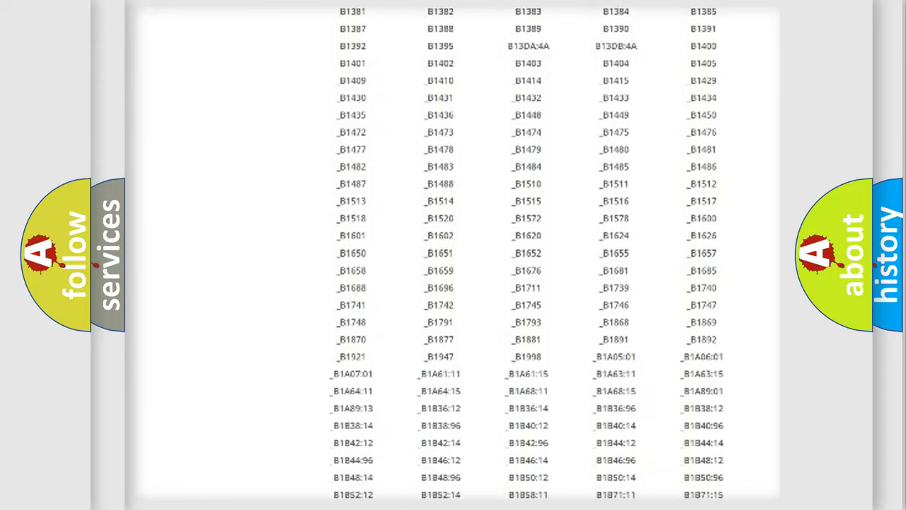
{"action": "scroll", "scroll_direction": "up", "scroll_amount": 3}
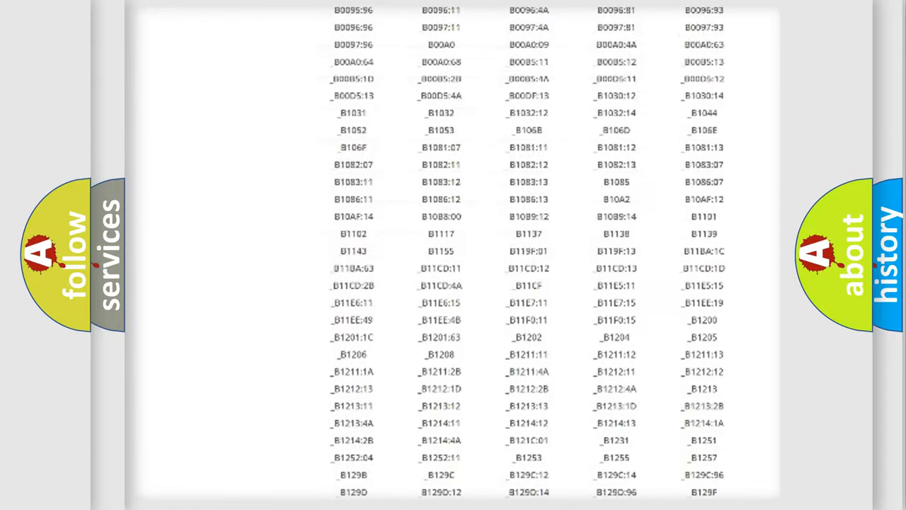
{"action": "scroll", "scroll_direction": "up", "scroll_amount": 3}
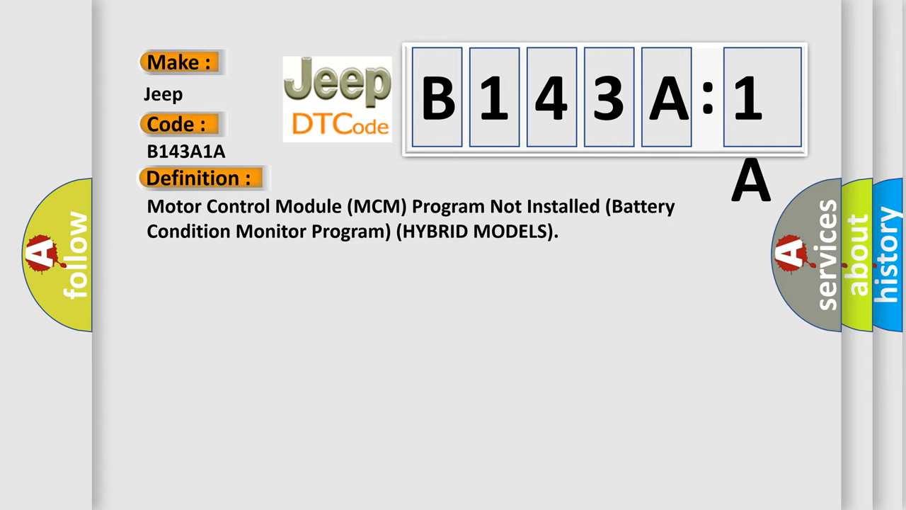
Step: Advance the B143A1A slide to reveal its Description about the ignition switch ON malfunction
{"action": "left_click", "coordinate": [369, 178]}
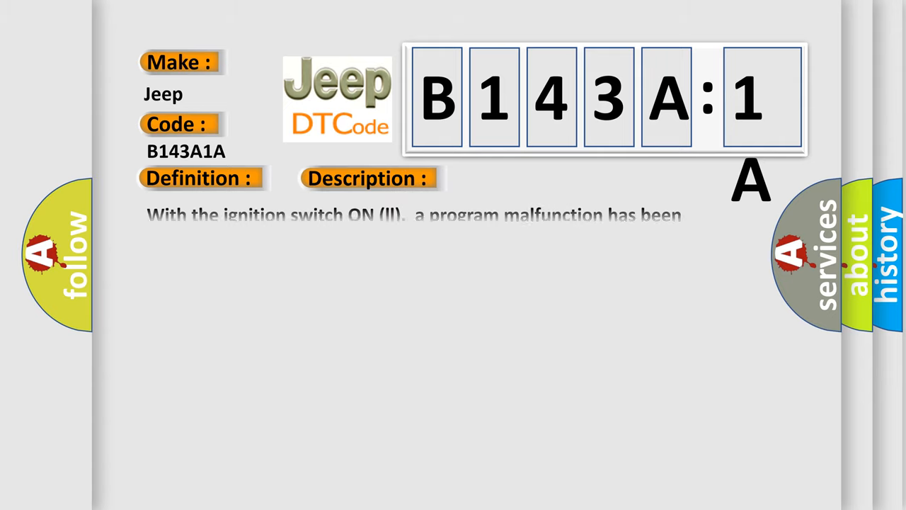